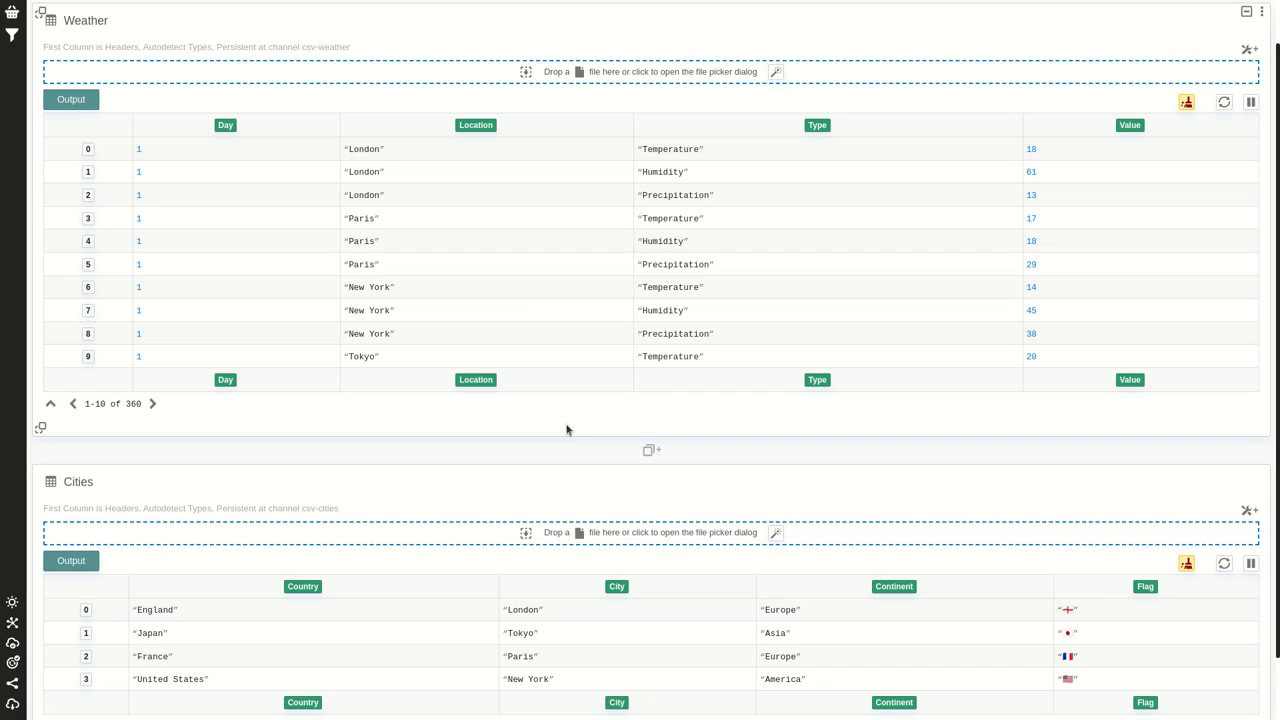
mouse_move(532, 414)
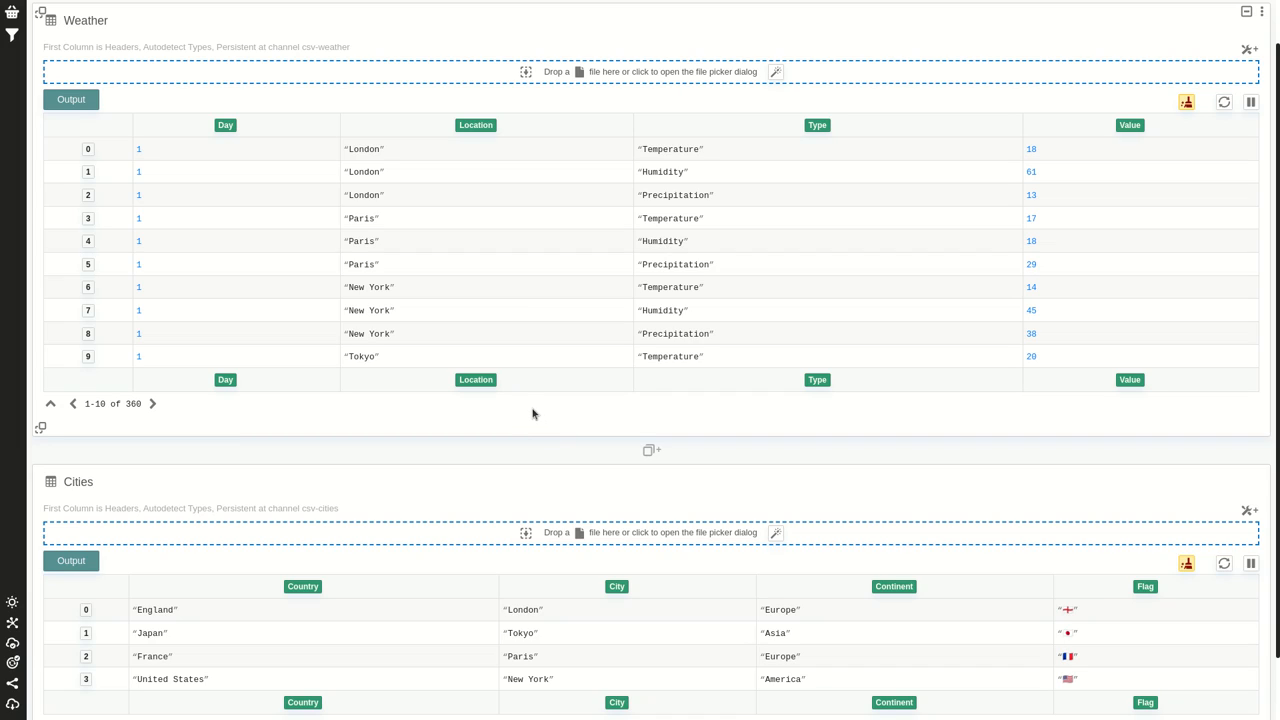
mouse_move(748, 184)
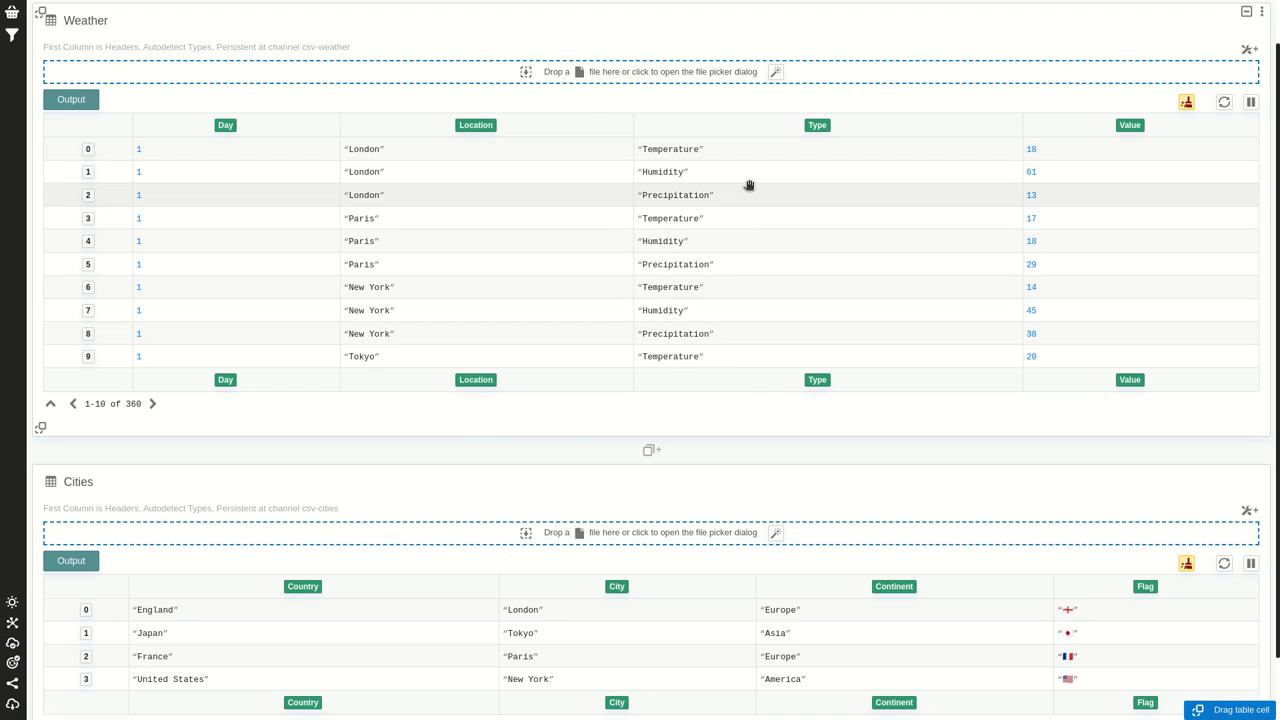
mouse_move(420, 334)
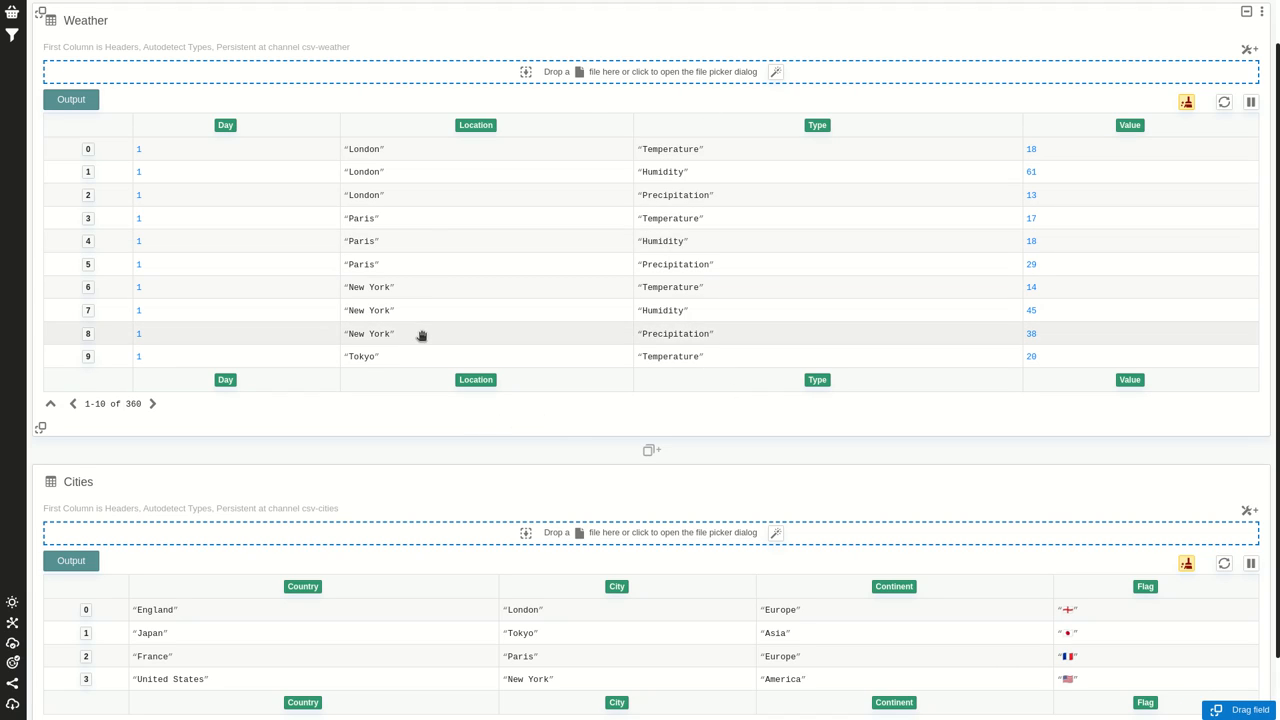
mouse_move(588, 112)
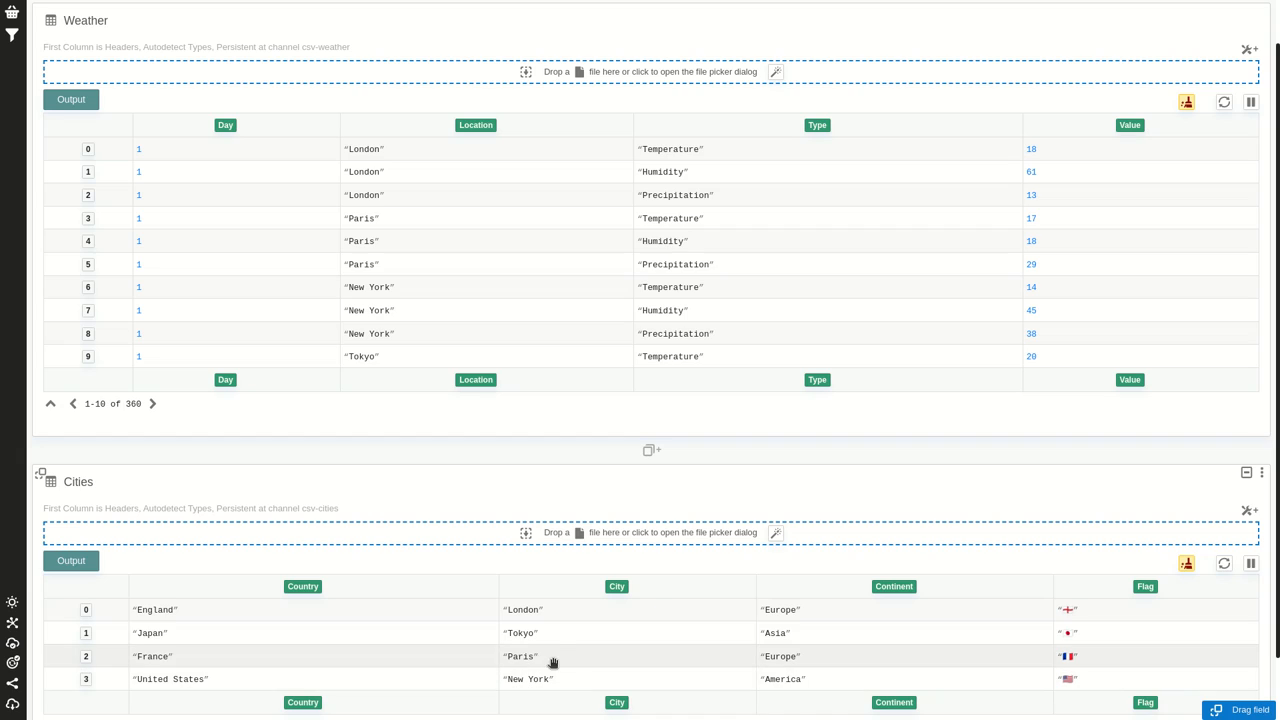
mouse_move(546, 656)
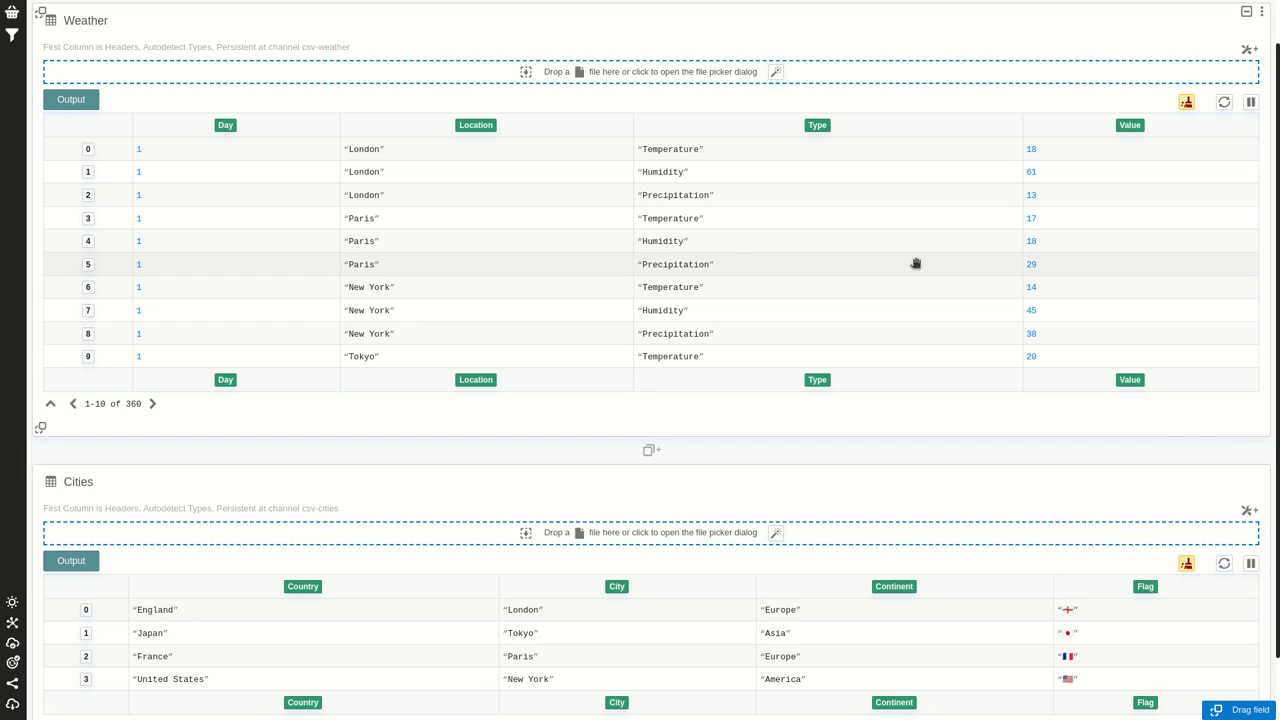
mouse_move(926, 668)
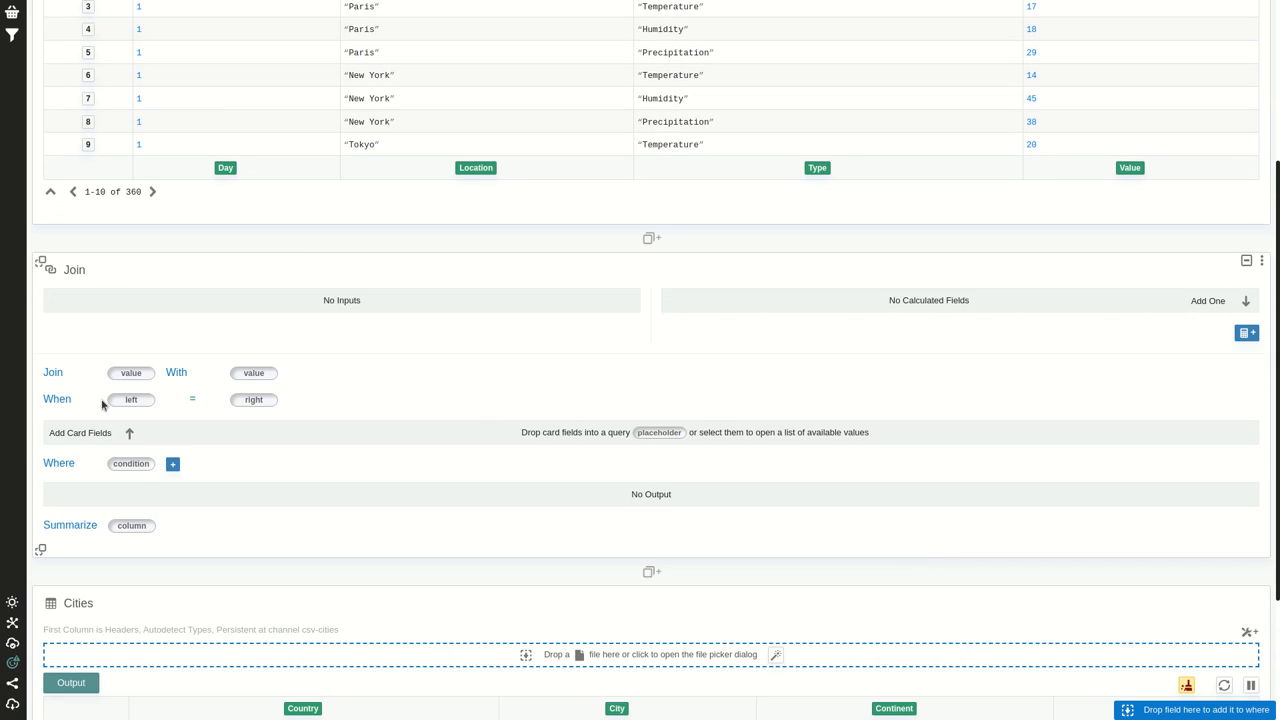
mouse_move(72, 368)
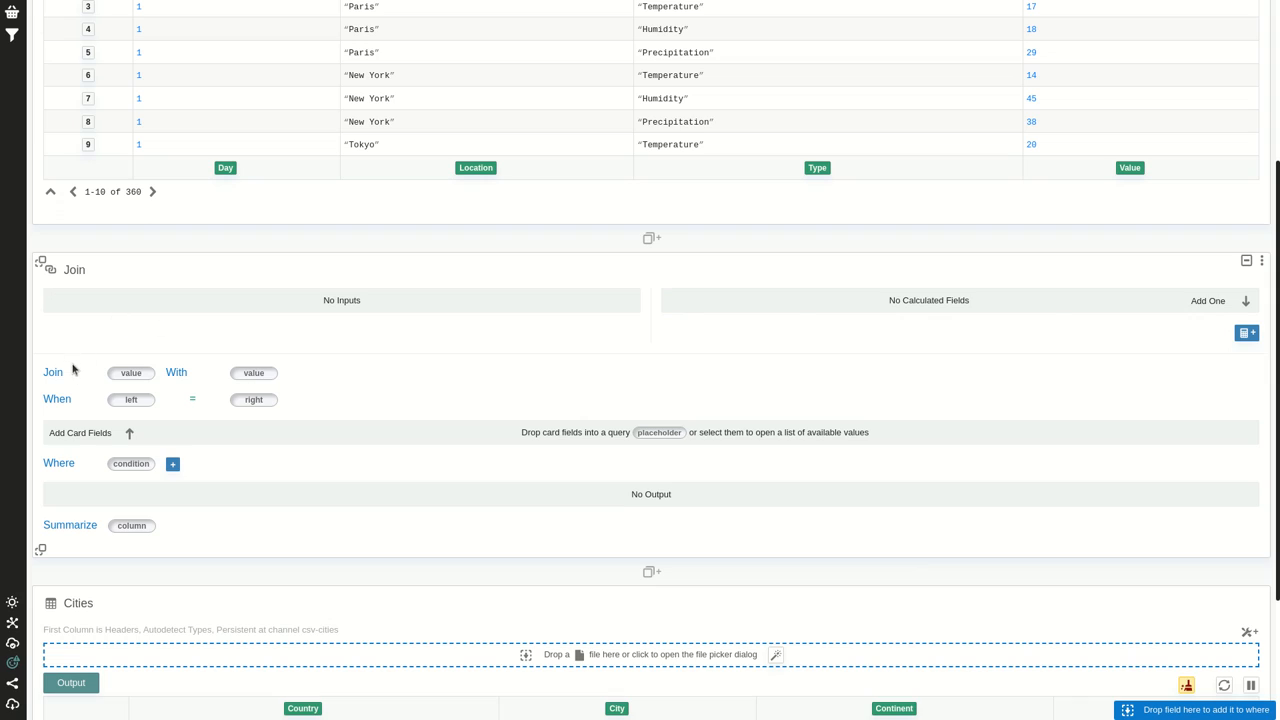
mouse_move(106, 400)
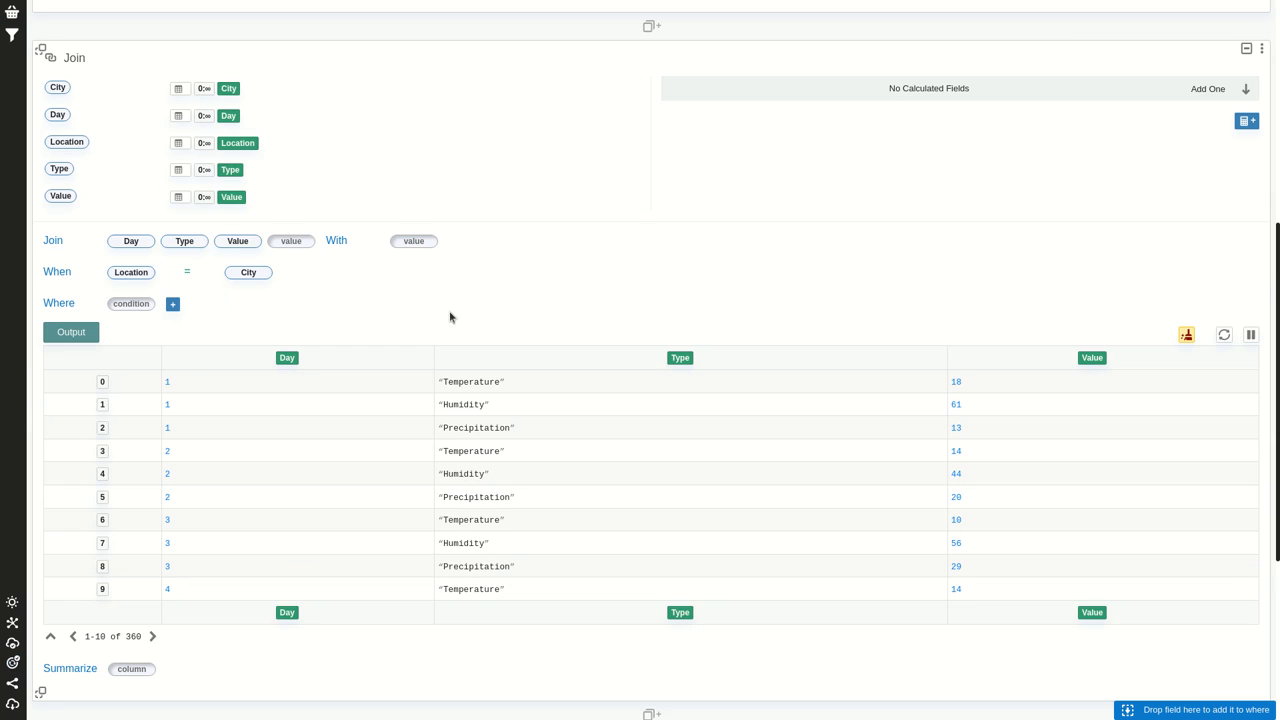
Add the Country, City, Continent and Flag fields from Cities to the Join card's With slot
scroll("down", 3)
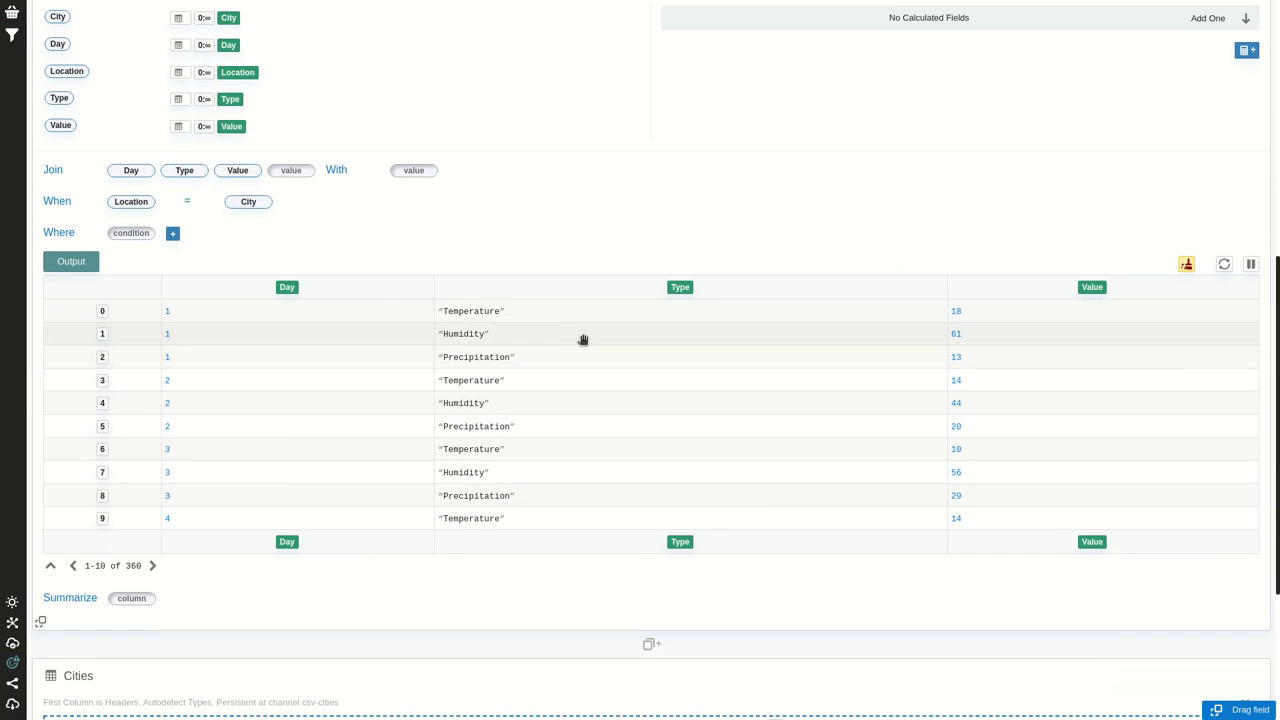
left_click(238, 170)
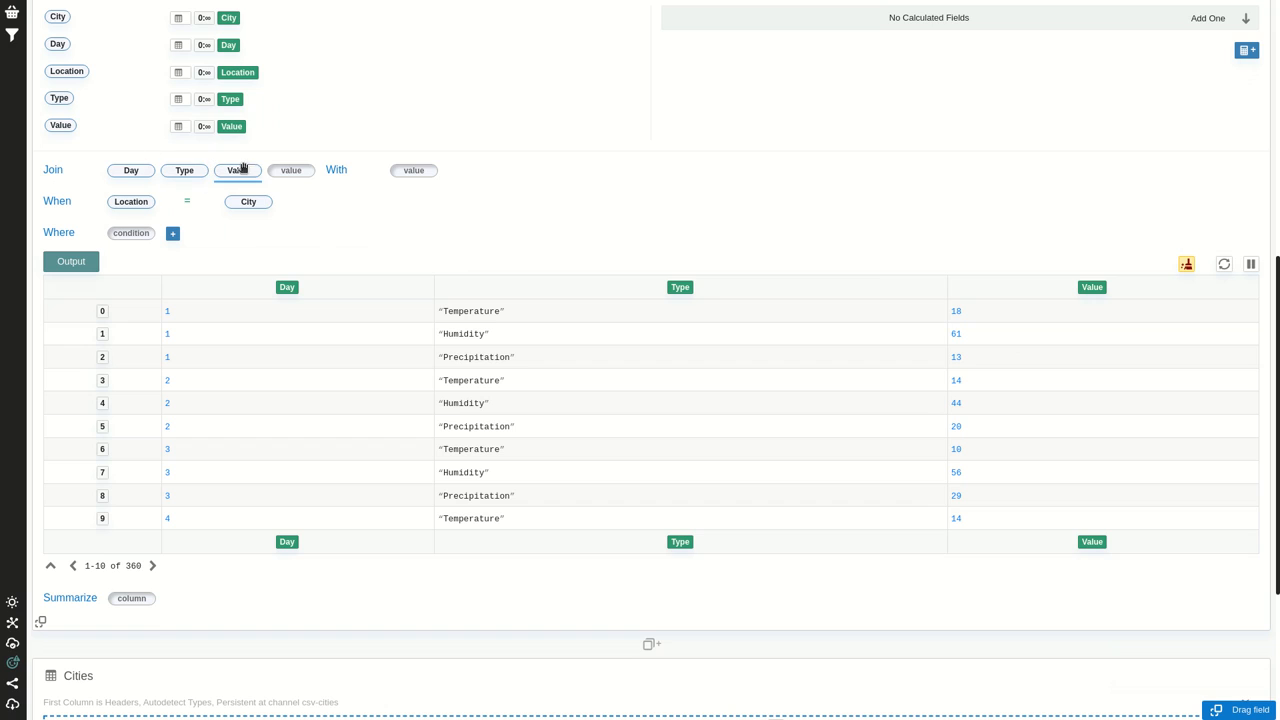
scroll("down", 3)
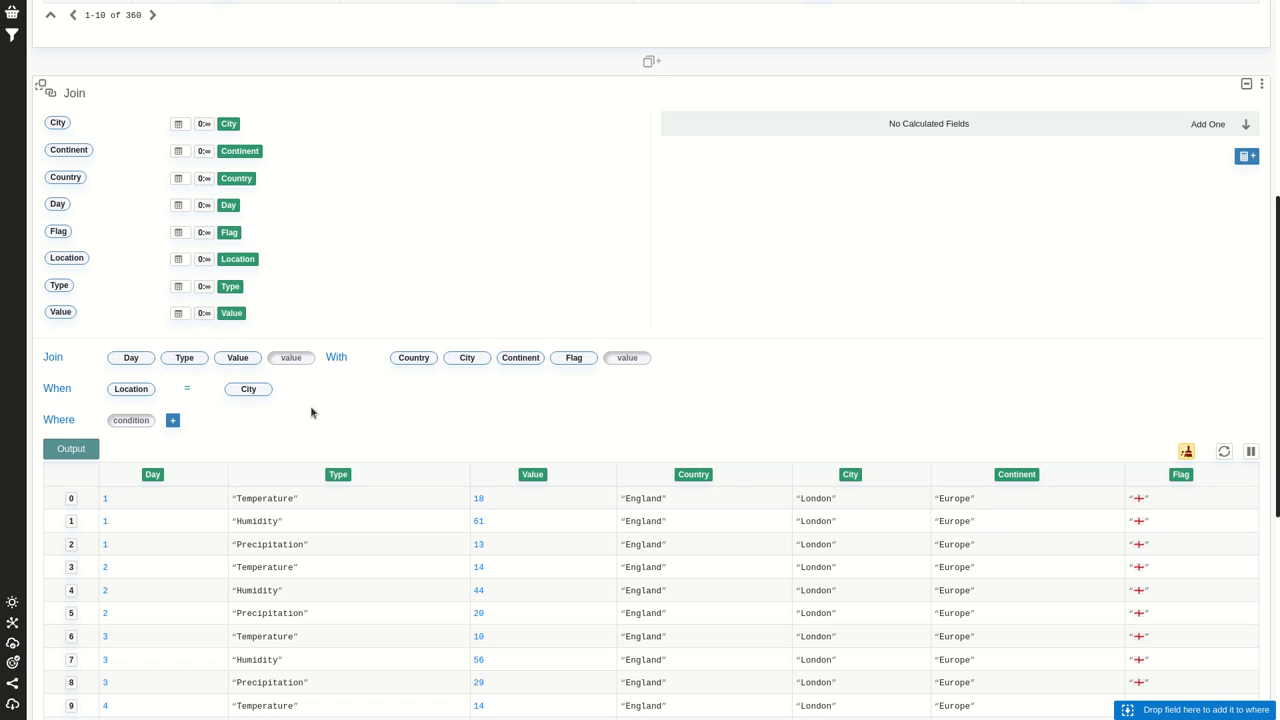
left_click(132, 388)
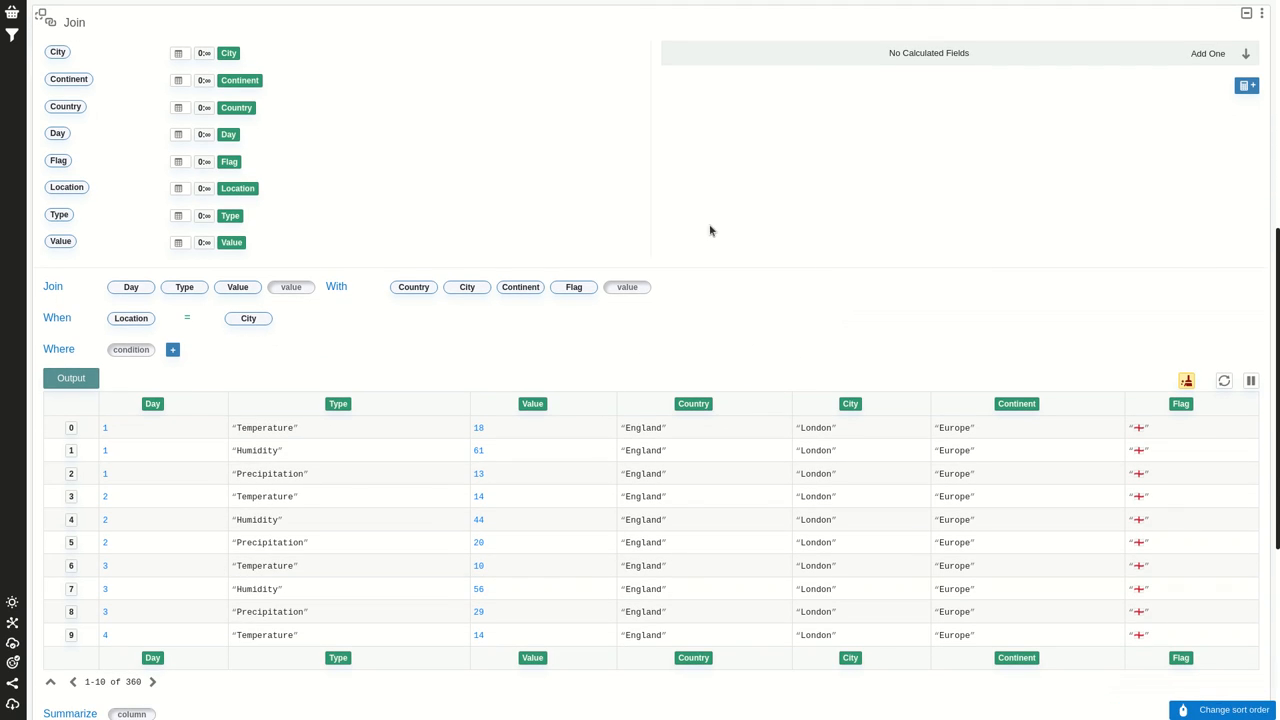
scroll("down", 3)
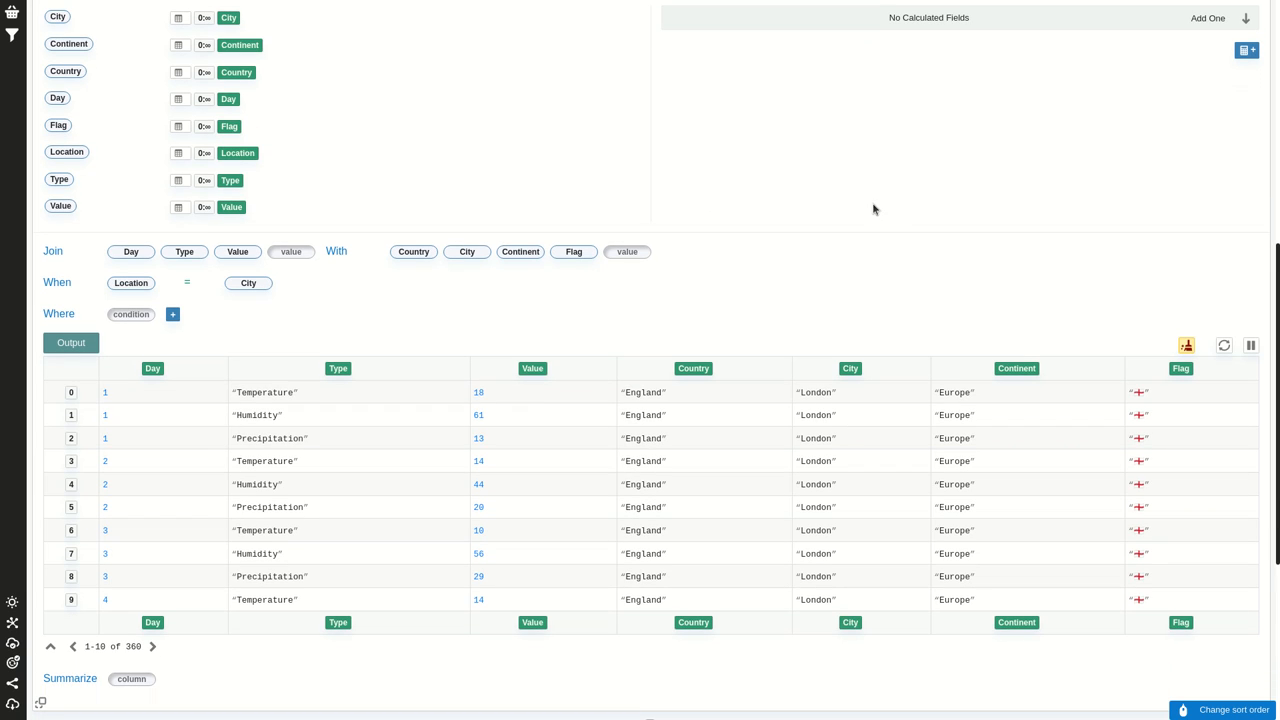